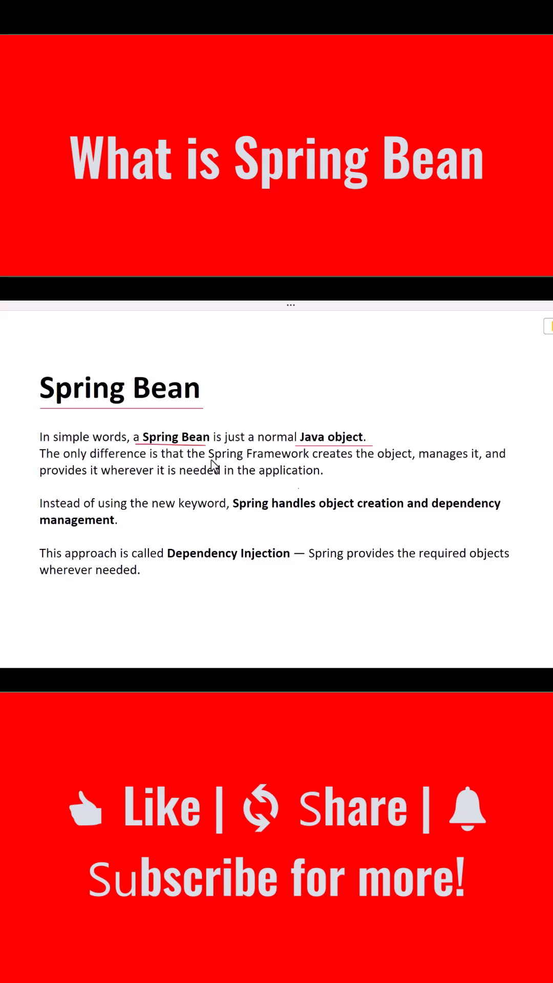
{"action": "mouse_move", "coordinate": [362, 474]}
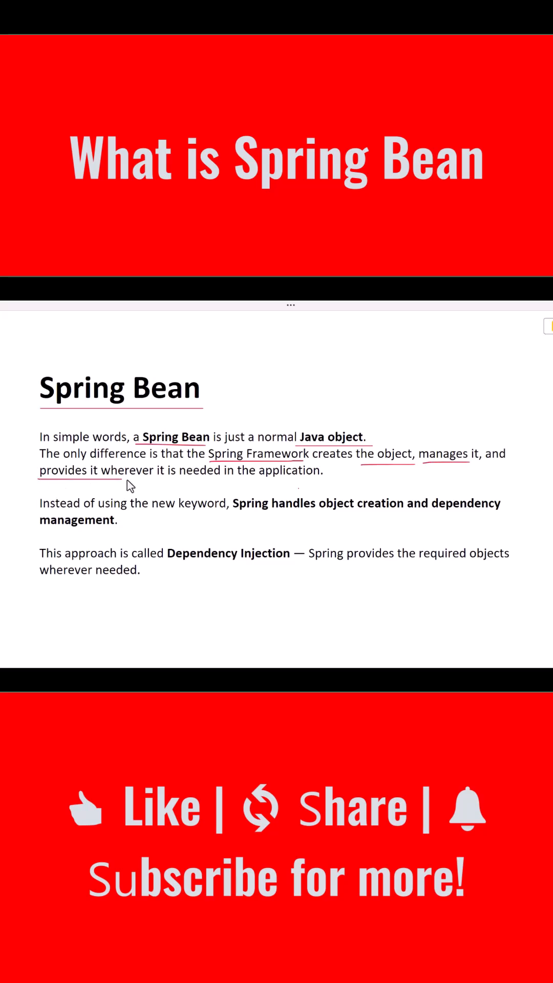
{"action": "mouse_move", "coordinate": [326, 488]}
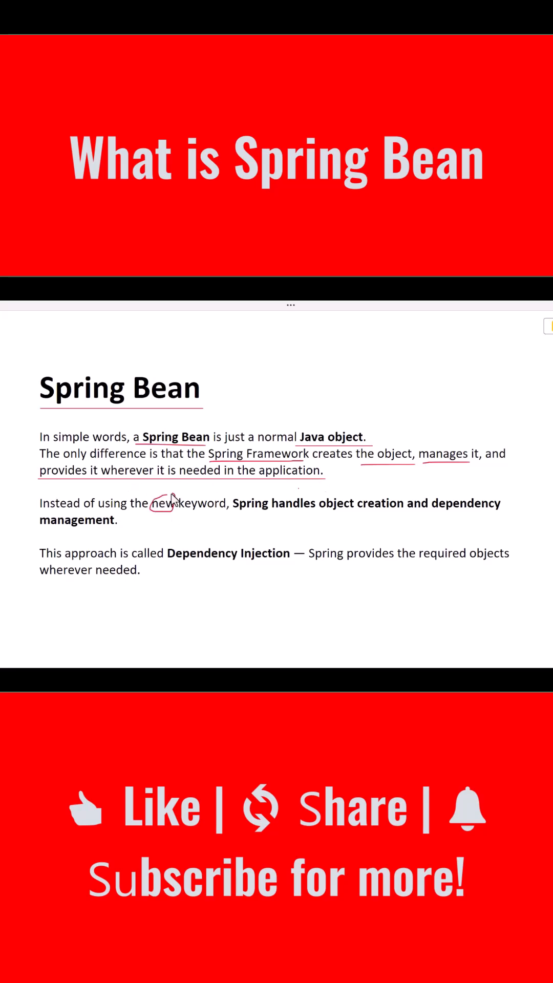
{"action": "mouse_move", "coordinate": [243, 518]}
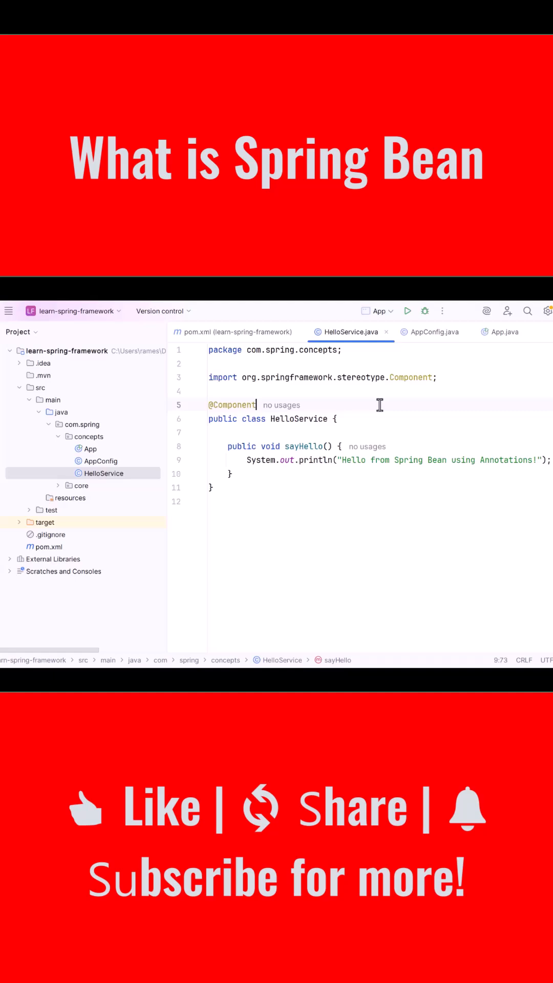
{"action": "left_click", "coordinate": [366, 418]}
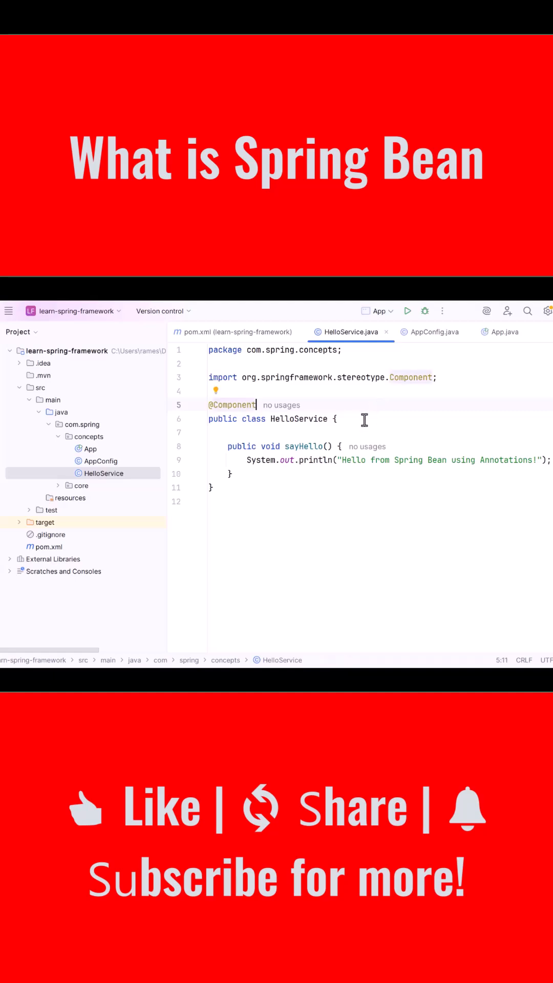
{"action": "double_click", "coordinate": [298, 419]}
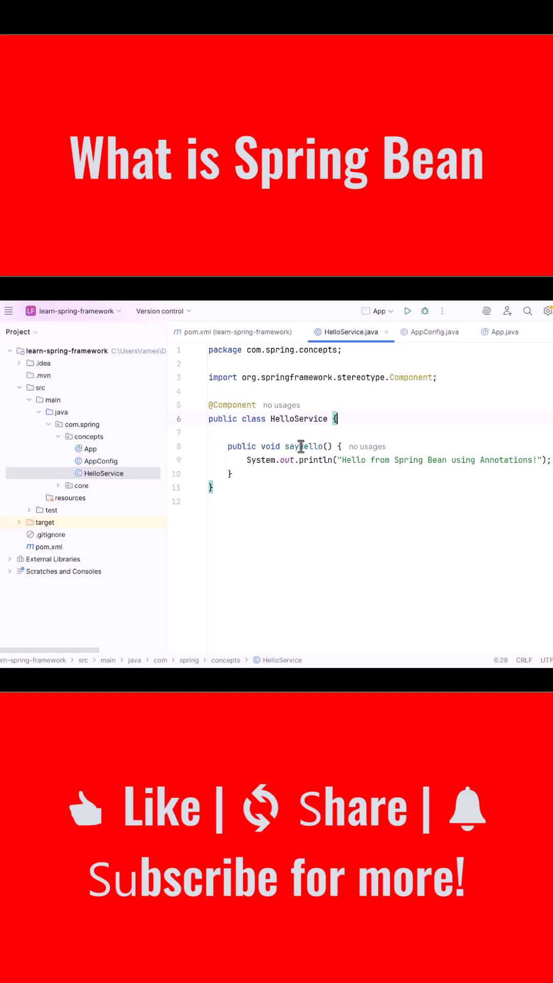
{"action": "double_click", "coordinate": [306, 446]}
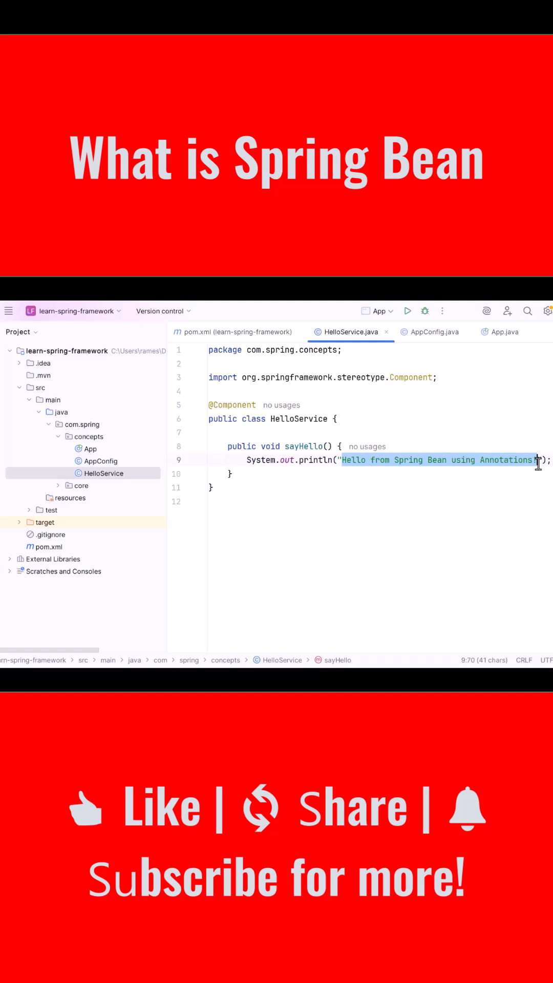
{"action": "double_click", "coordinate": [298, 419]}
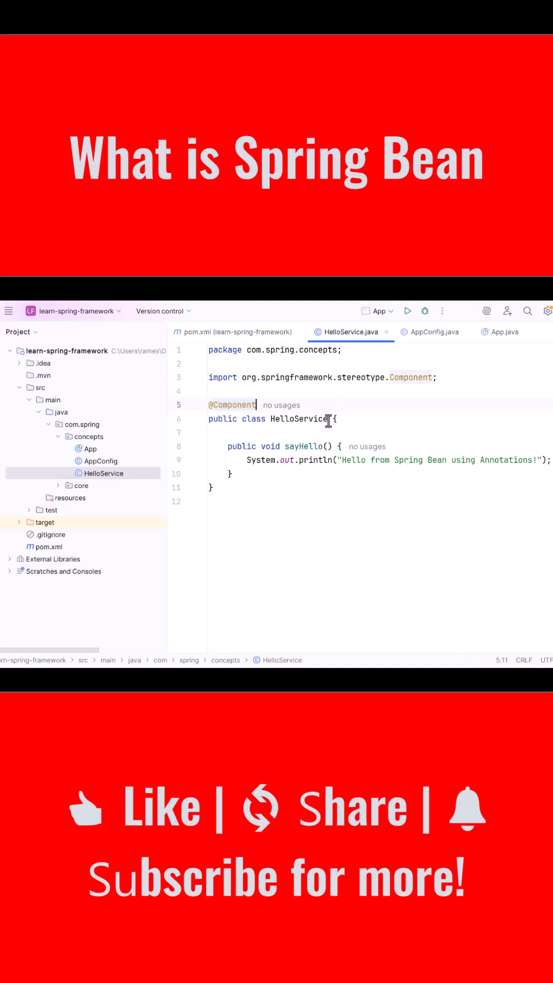
{"action": "double_click", "coordinate": [232, 404]}
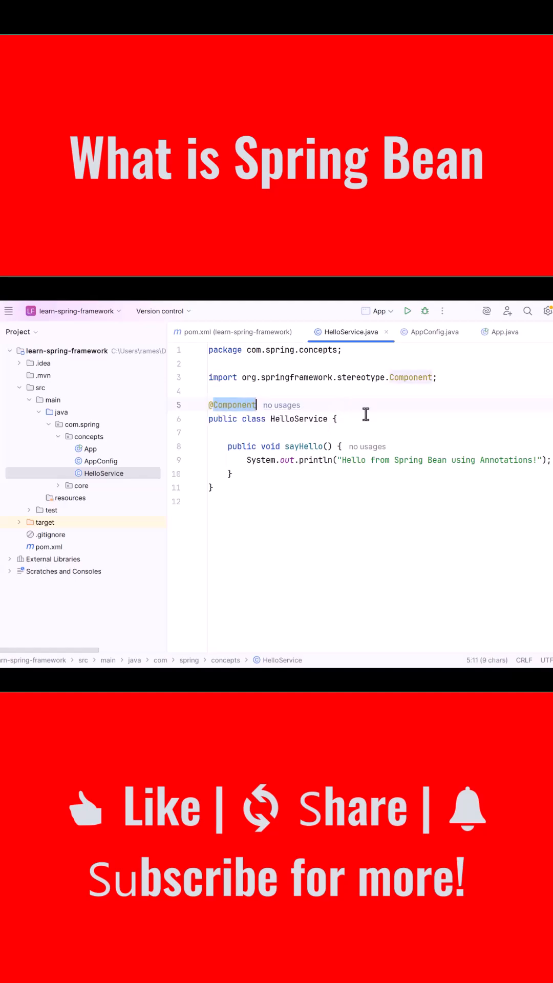
{"action": "mouse_move", "coordinate": [355, 419]}
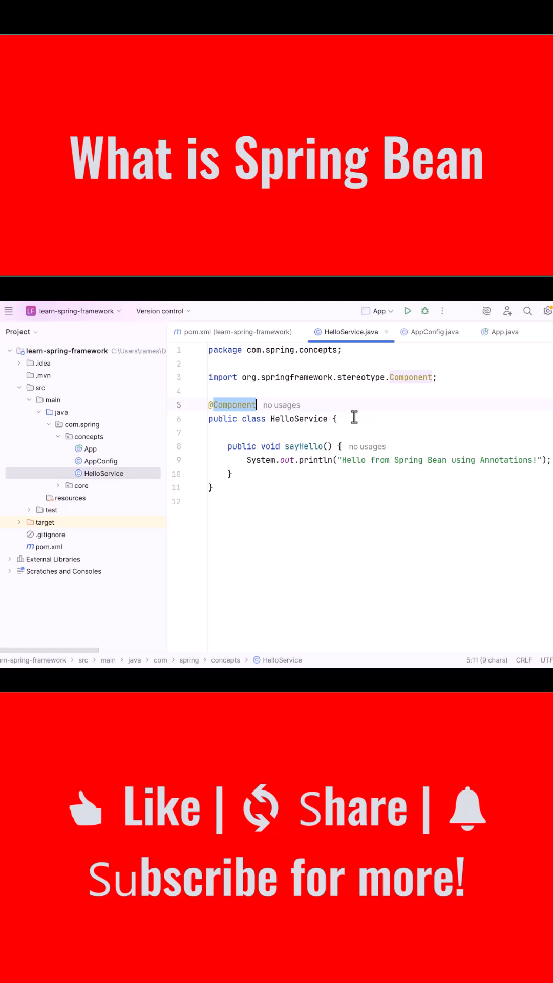
{"action": "double_click", "coordinate": [300, 419]}
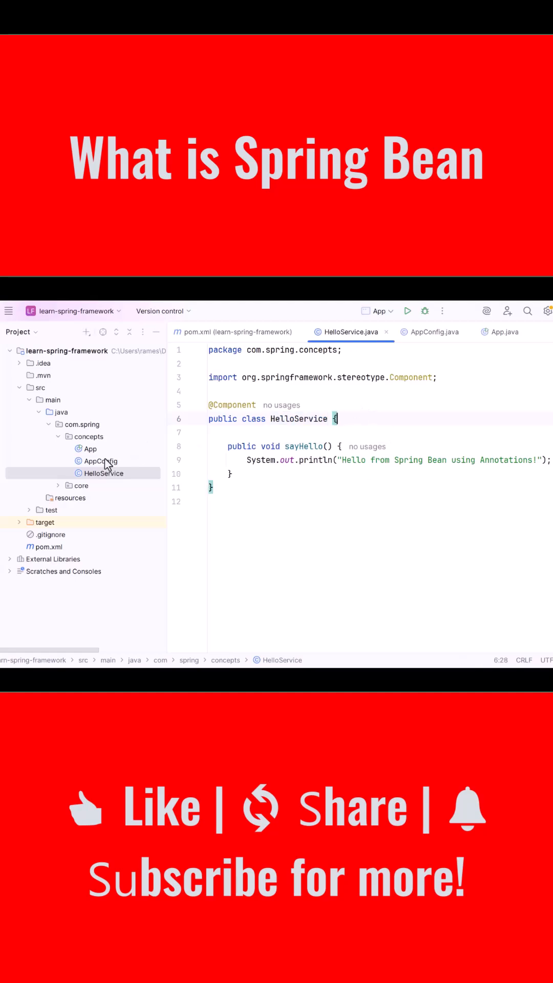
{"action": "left_click", "coordinate": [98, 461]}
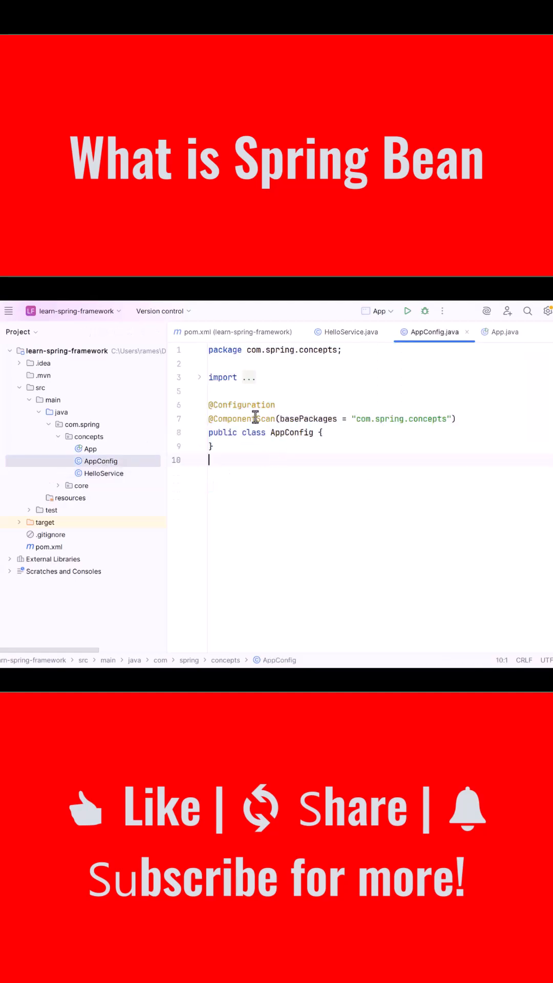
{"action": "double_click", "coordinate": [291, 433]}
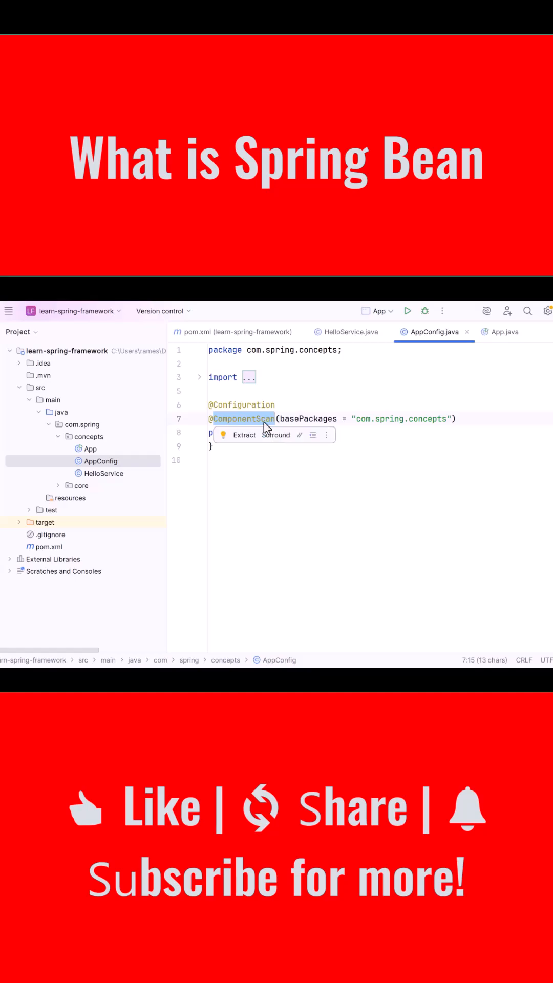
{"action": "left_click", "coordinate": [402, 419]}
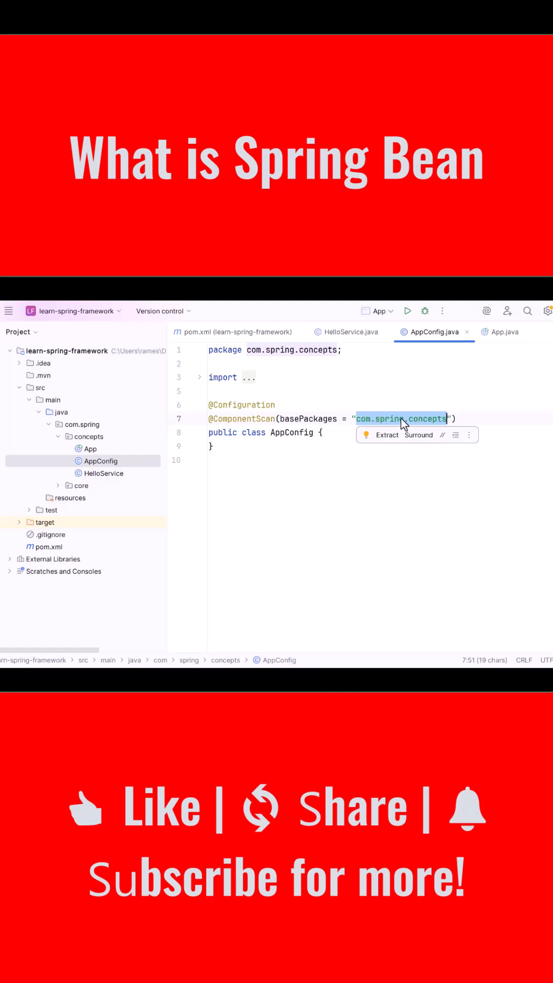
{"action": "left_click", "coordinate": [431, 419]}
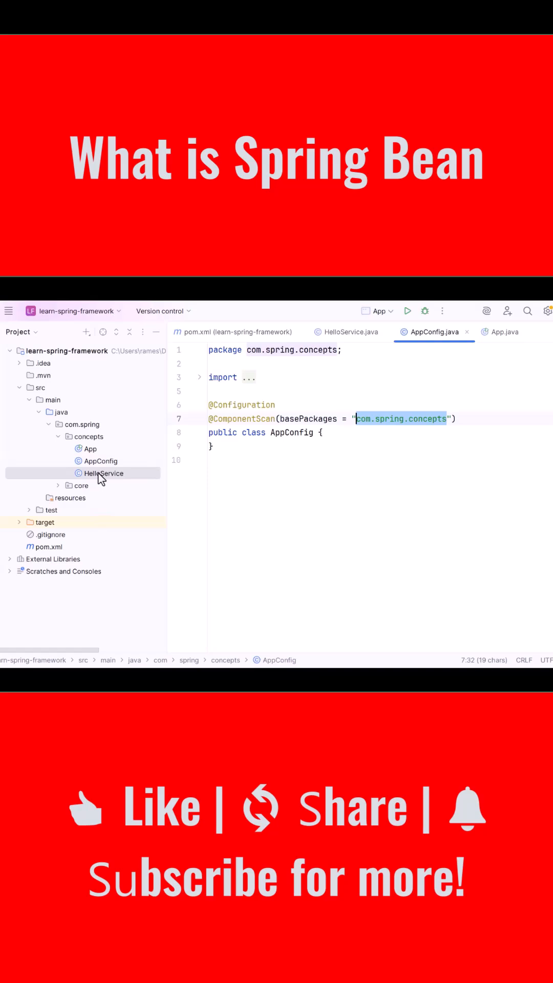
{"action": "left_click", "coordinate": [103, 473]}
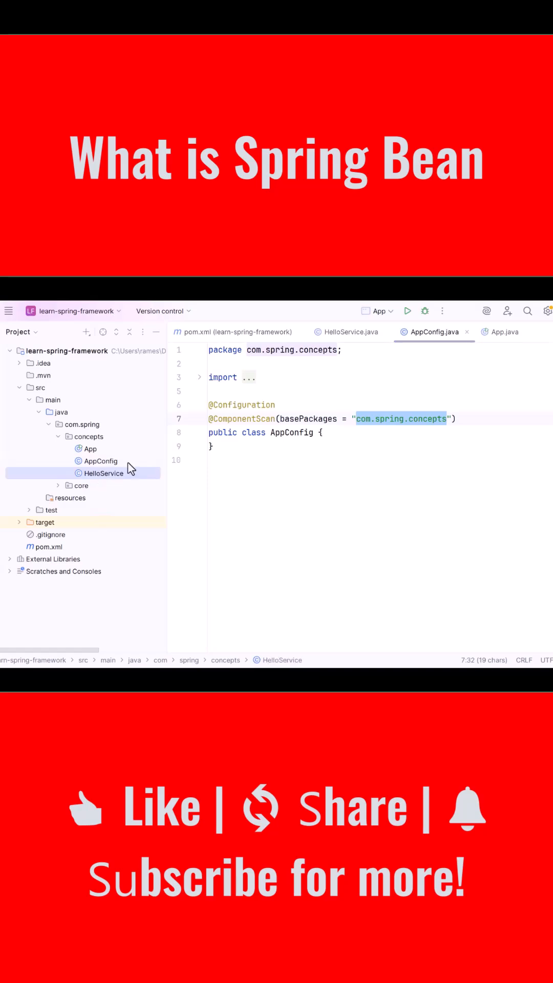
{"action": "left_click", "coordinate": [305, 419]}
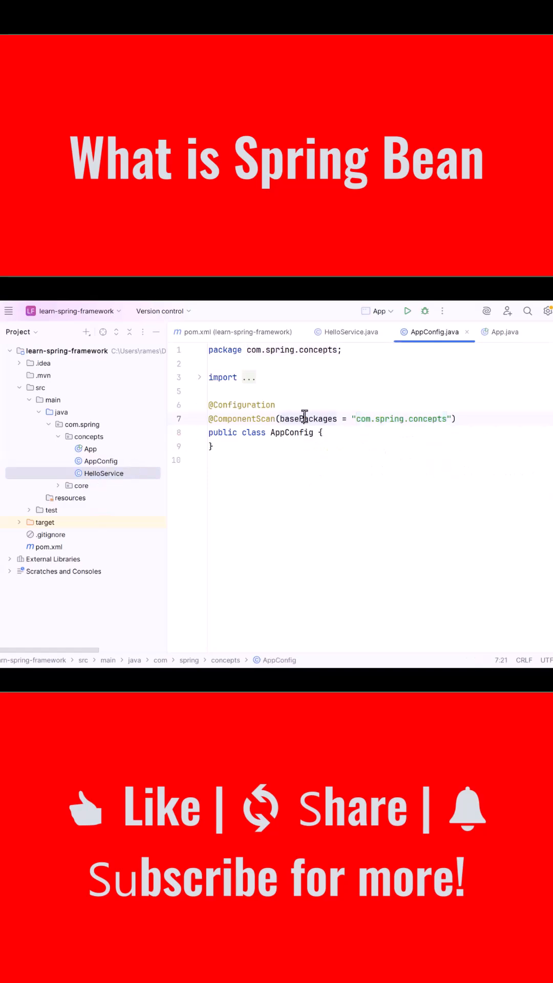
{"action": "mouse_move", "coordinate": [303, 433]}
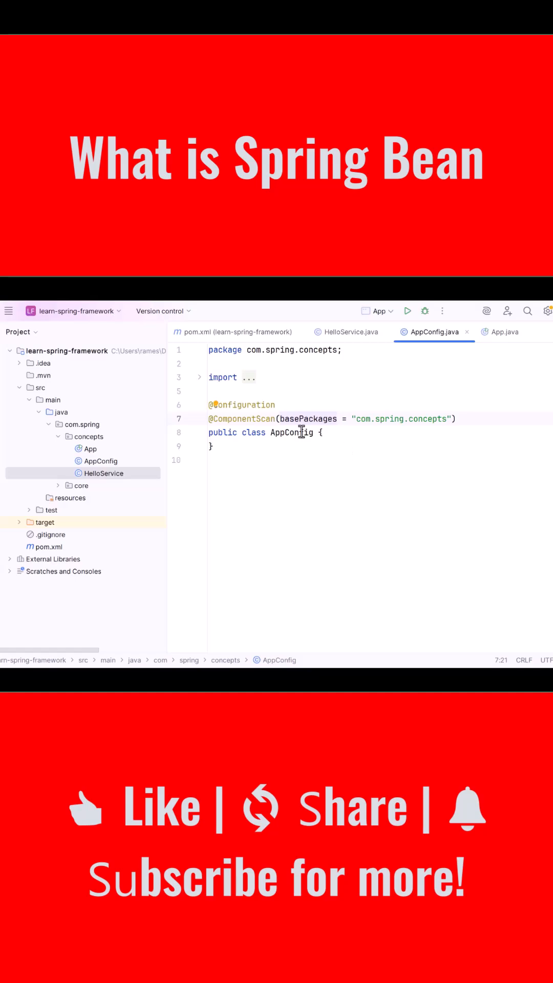
{"action": "left_click", "coordinate": [90, 449]}
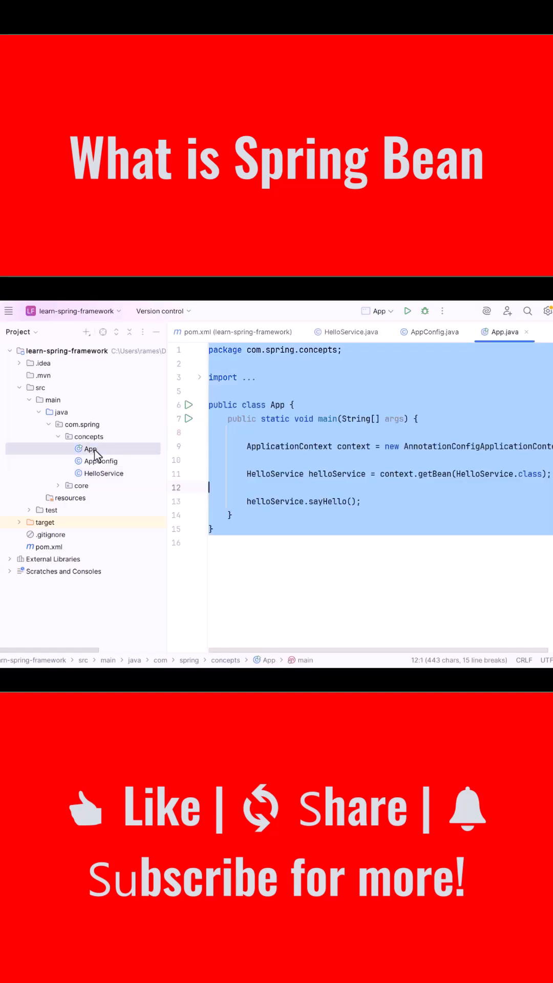
{"action": "left_click", "coordinate": [210, 432]}
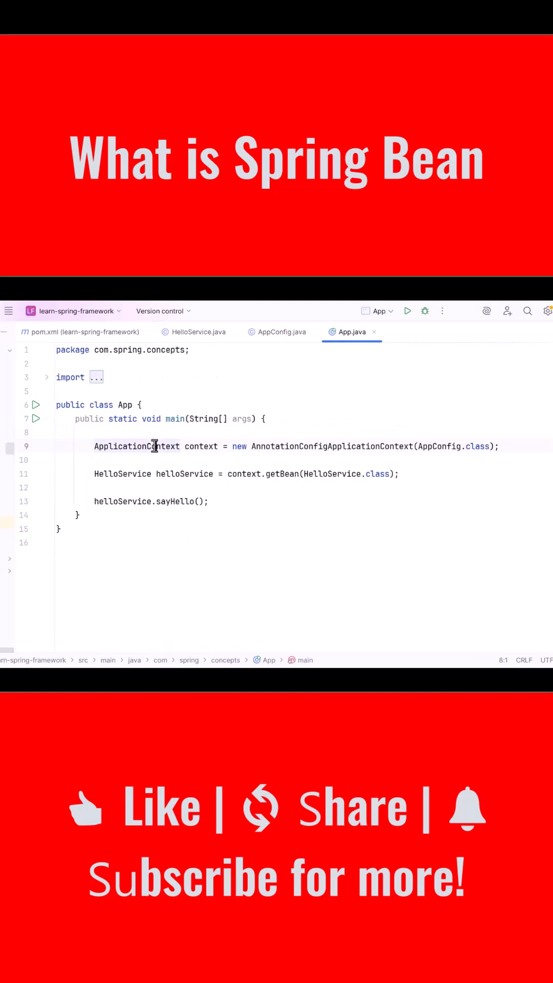
{"action": "double_click", "coordinate": [136, 446]}
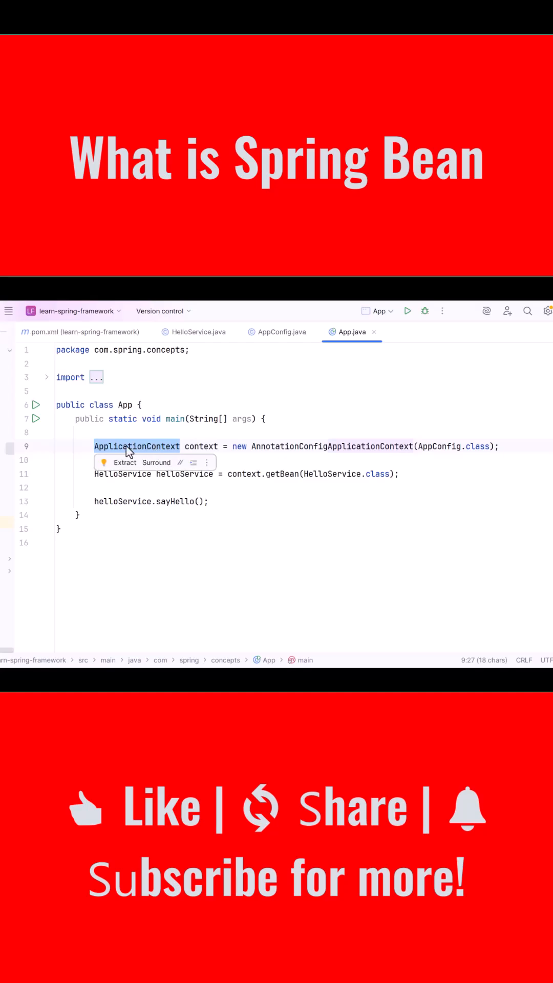
{"action": "left_click", "coordinate": [264, 446]}
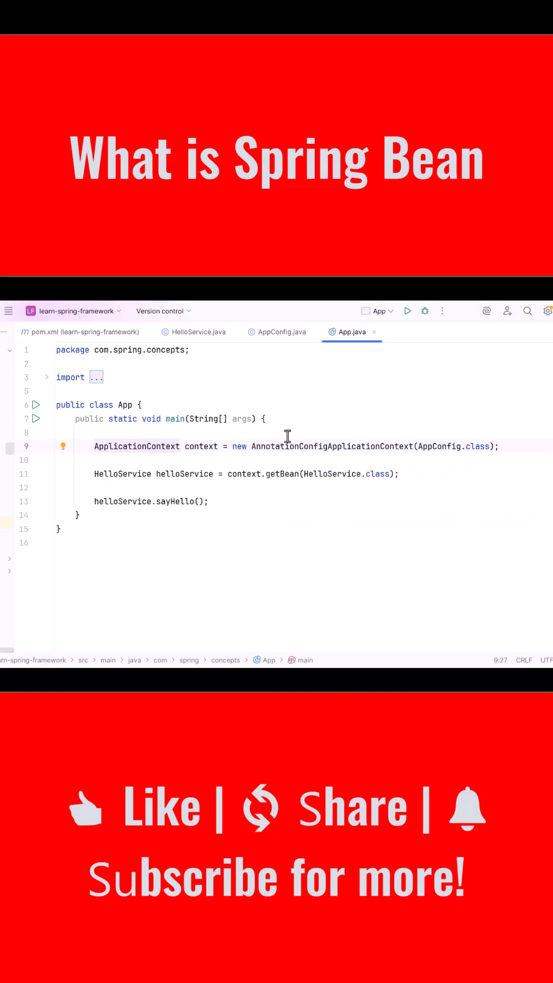
{"action": "mouse_move", "coordinate": [191, 447]}
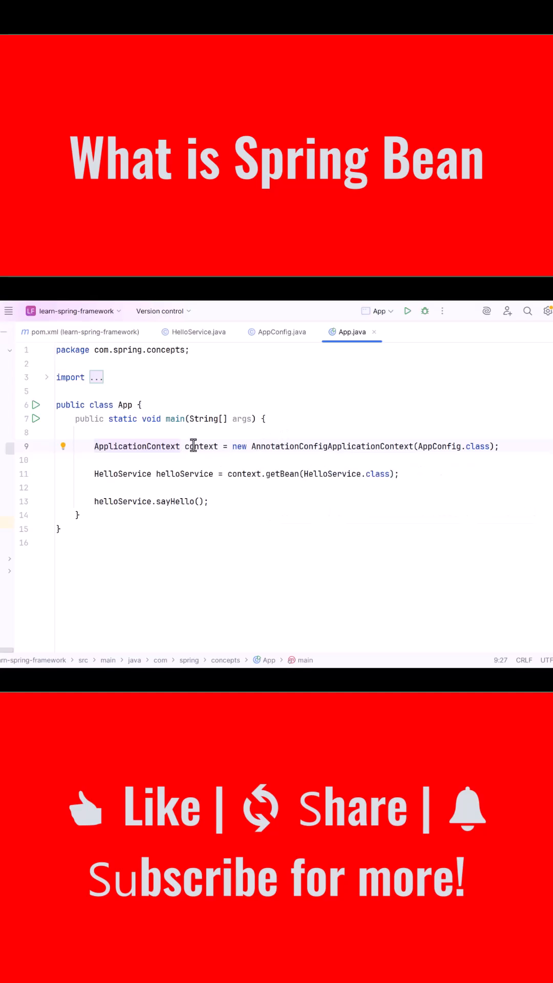
{"action": "double_click", "coordinate": [200, 446]}
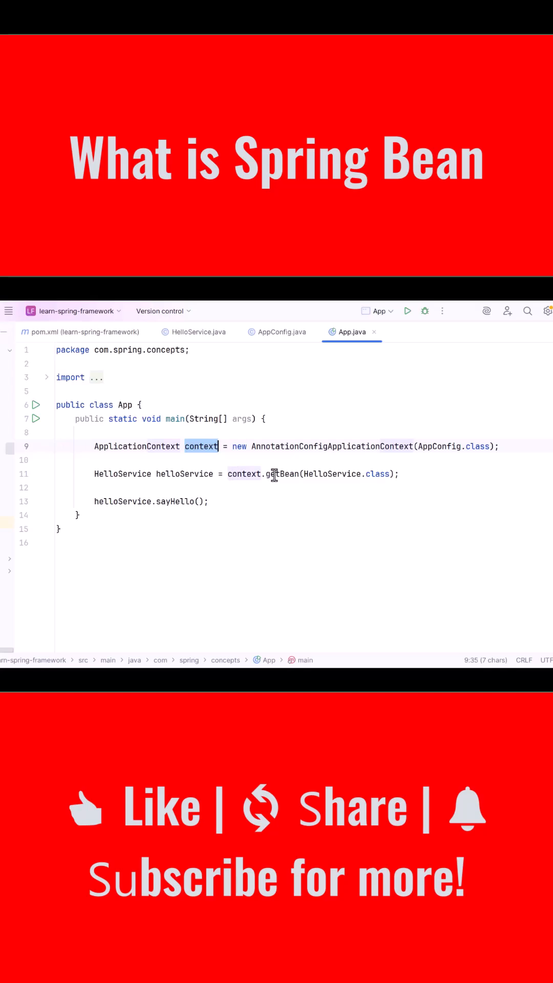
{"action": "double_click", "coordinate": [332, 474]}
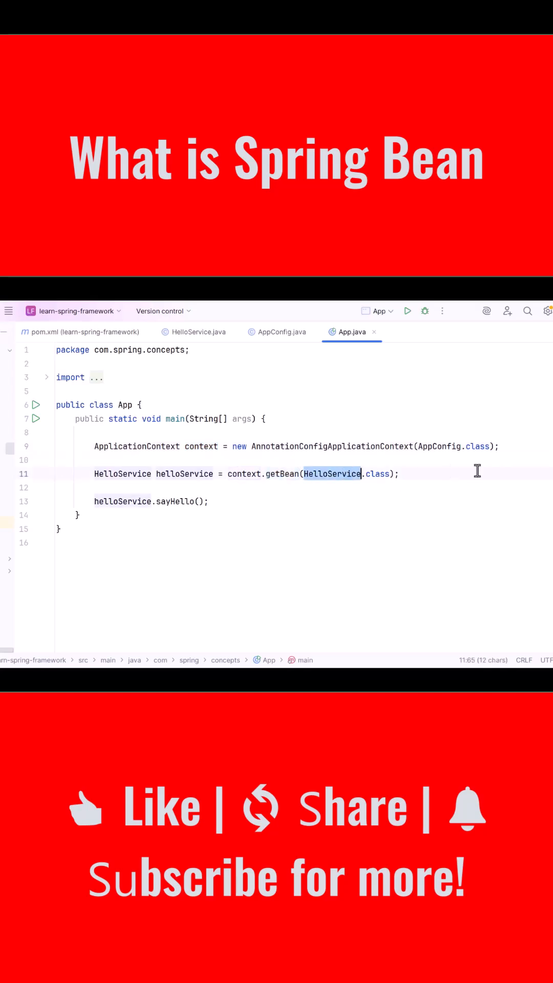
{"action": "left_click", "coordinate": [332, 474]}
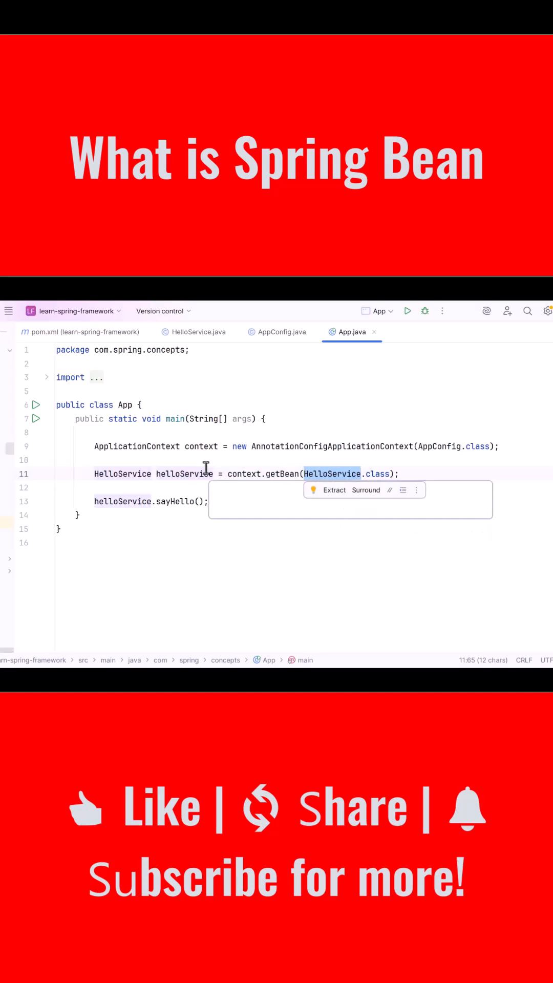
{"action": "double_click", "coordinate": [185, 473]}
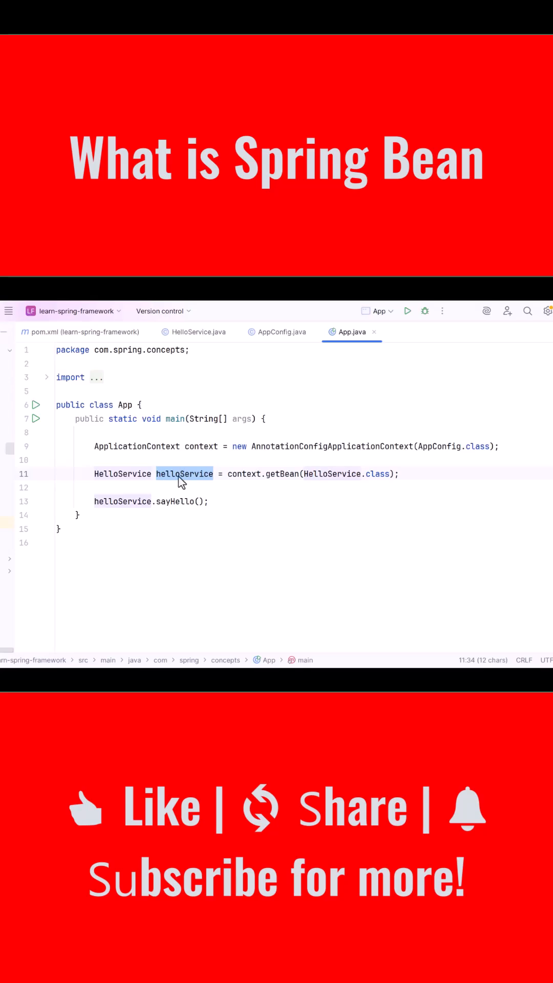
{"action": "left_click", "coordinate": [182, 501]}
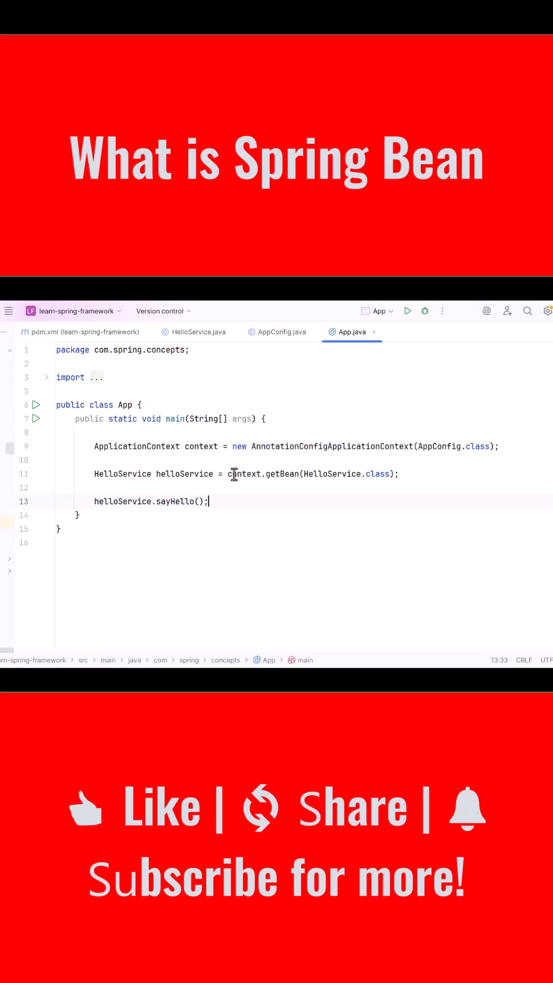
Step: Run App.main() from the gutter so the console prints 'Hello from Spring Bean using Annotations!'
{"action": "left_click", "coordinate": [37, 419]}
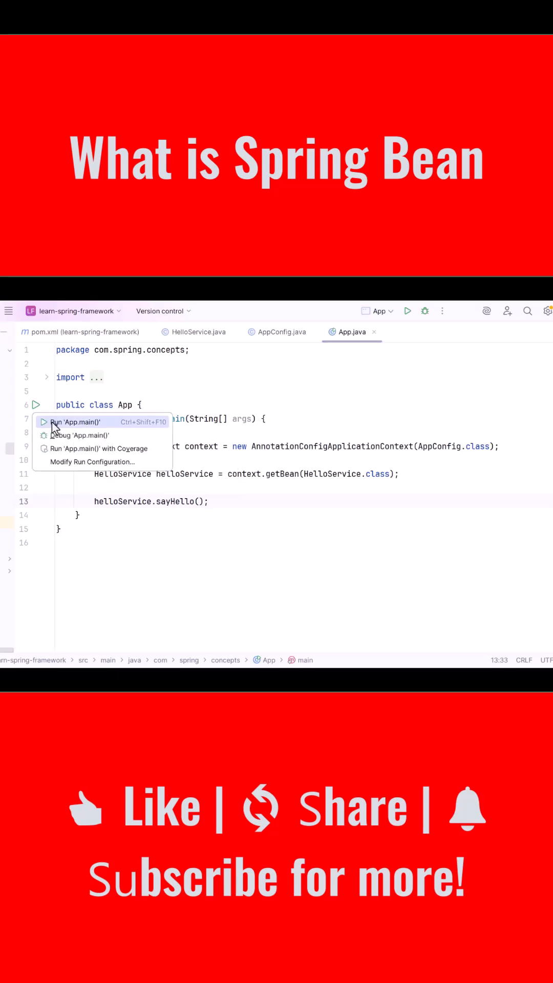
{"action": "left_click", "coordinate": [75, 422]}
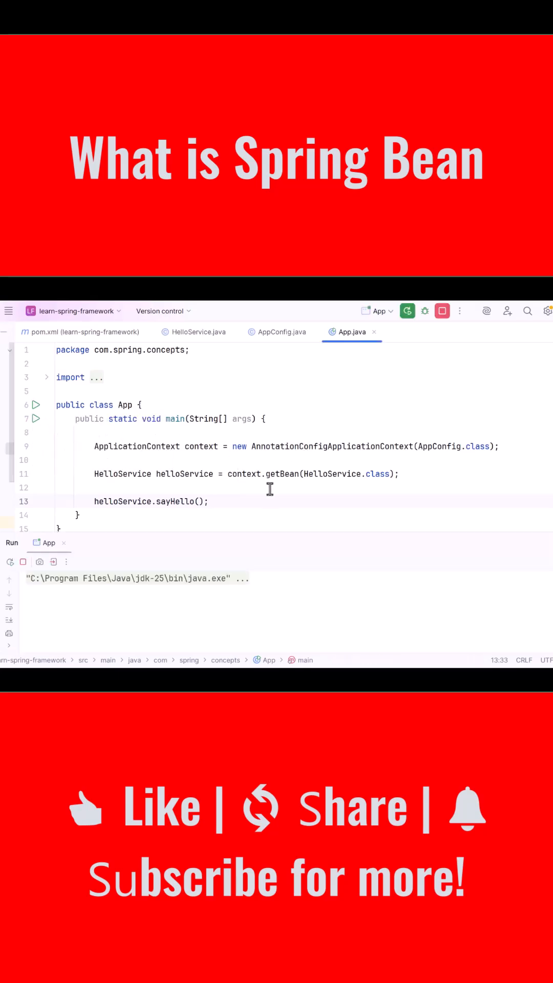
{"action": "left_click", "coordinate": [406, 311]}
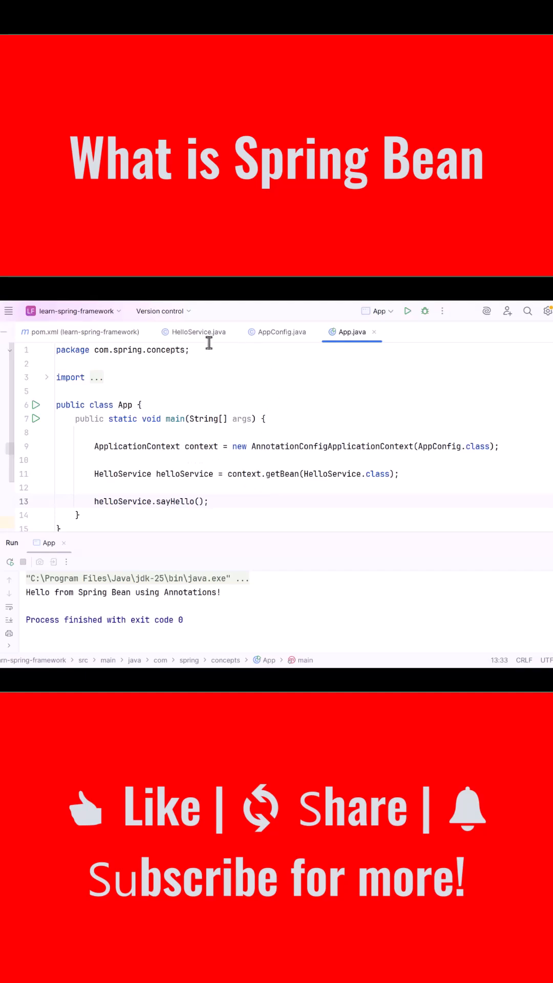
Step: Show the HelloService class name, then return to the App class
{"action": "left_click", "coordinate": [198, 332]}
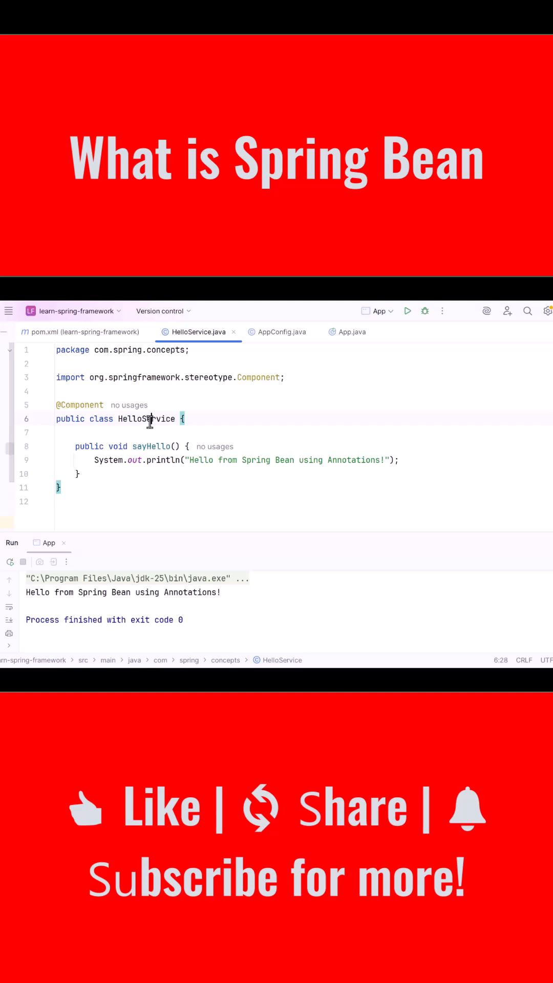
{"action": "double_click", "coordinate": [146, 419]}
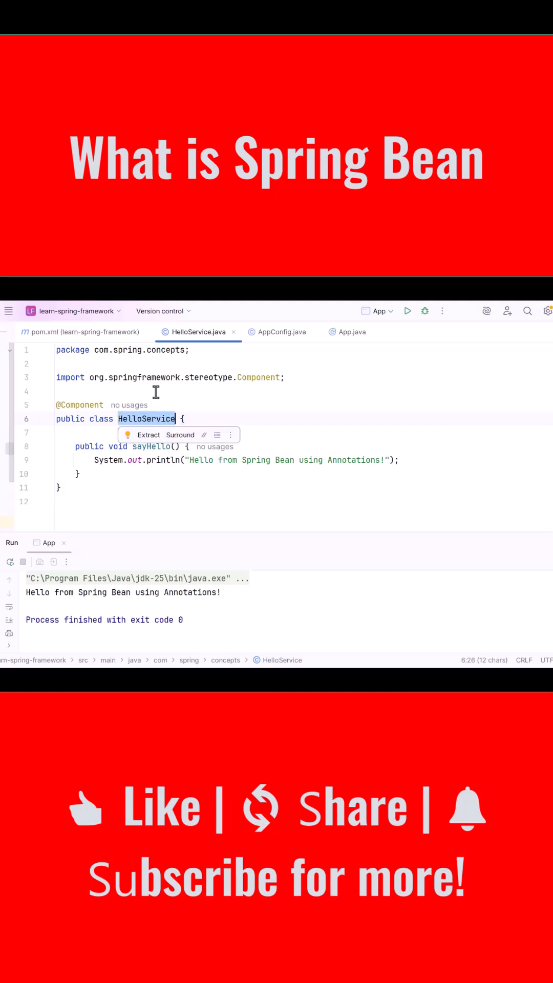
{"action": "left_click", "coordinate": [351, 332]}
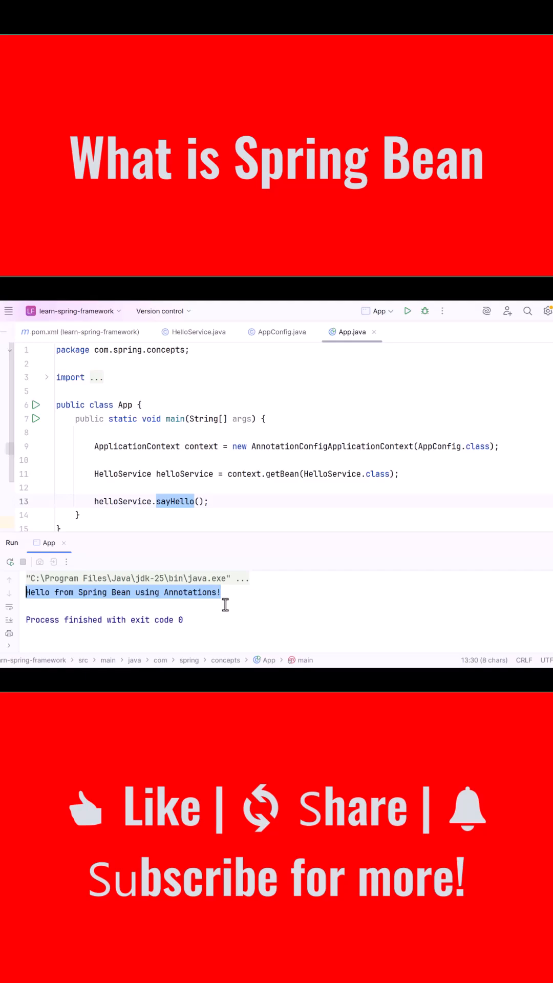
{"action": "mouse_move", "coordinate": [258, 468]}
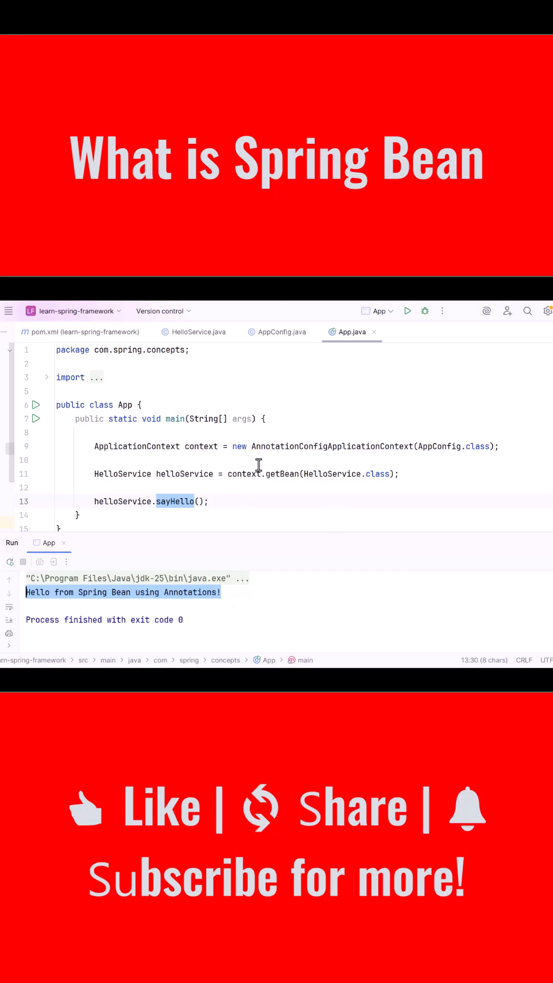
{"action": "left_click", "coordinate": [198, 332]}
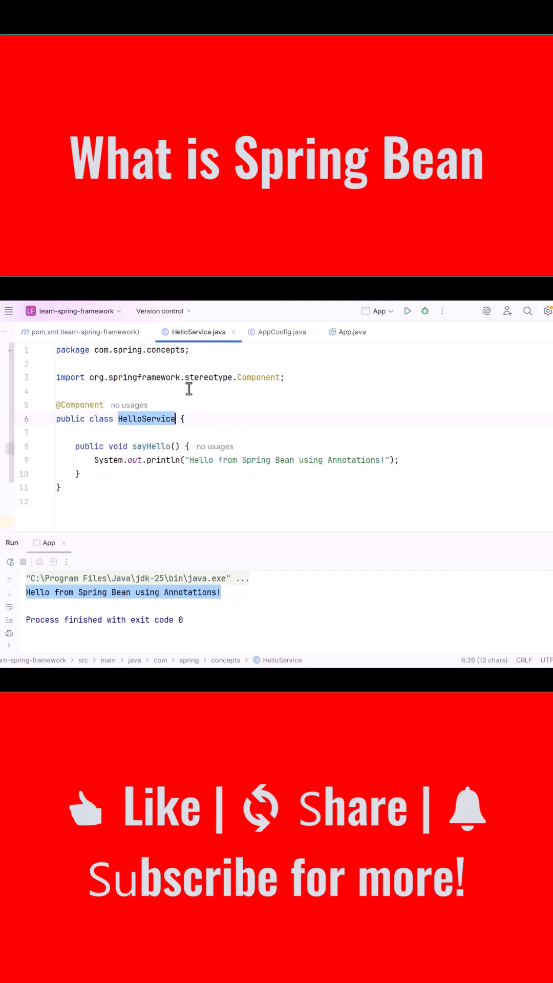
{"action": "mouse_move", "coordinate": [247, 419]}
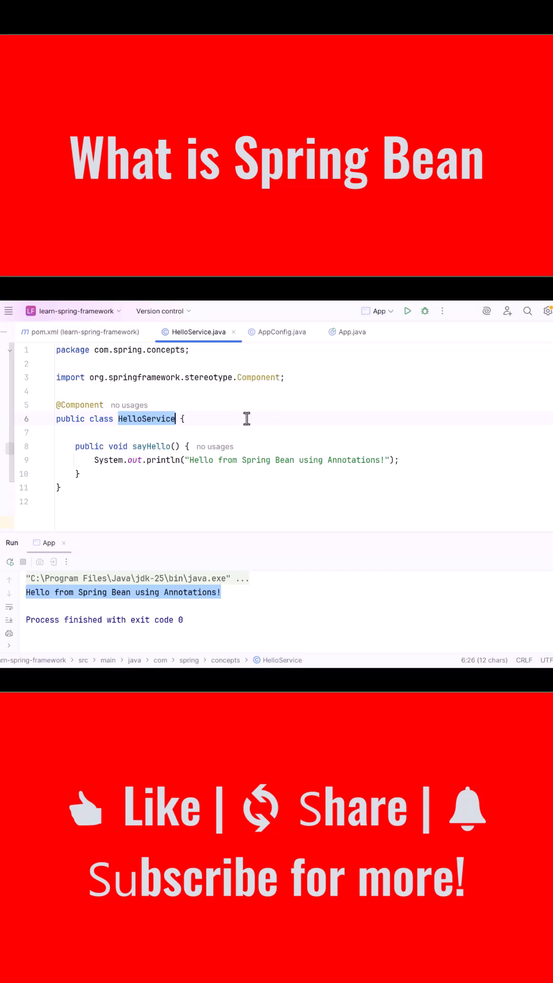
{"action": "left_click", "coordinate": [183, 418]}
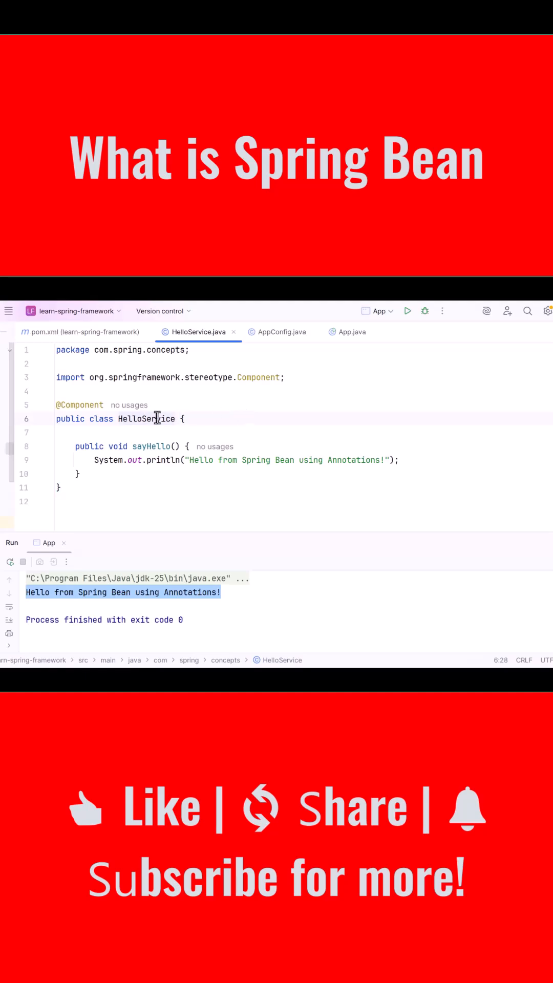
{"action": "double_click", "coordinate": [146, 419]}
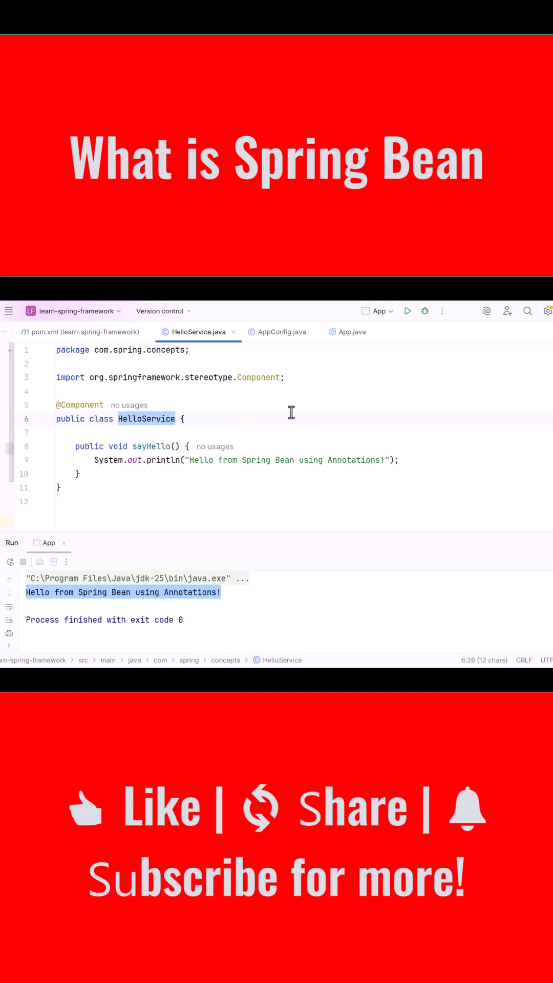
{"action": "mouse_move", "coordinate": [218, 419]}
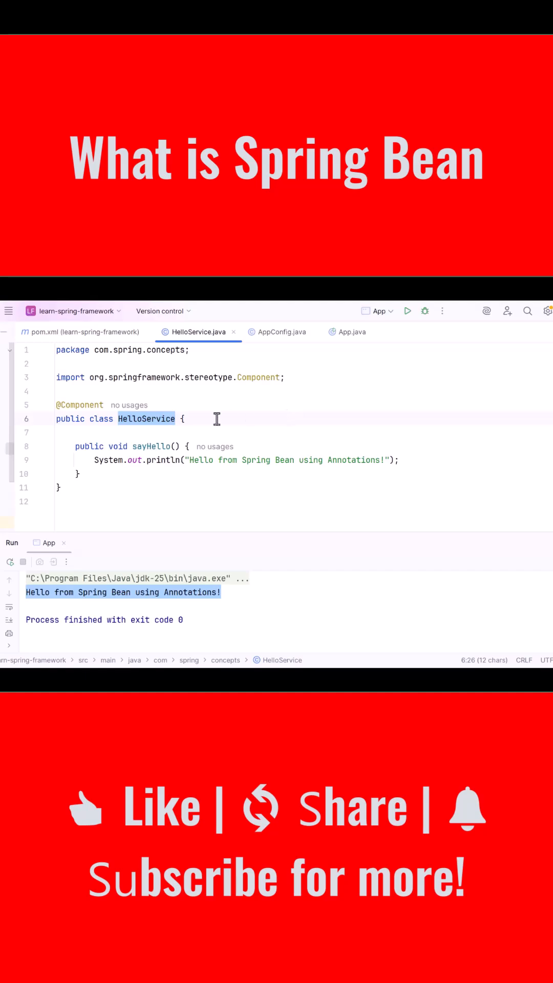
{"action": "left_click", "coordinate": [79, 404]}
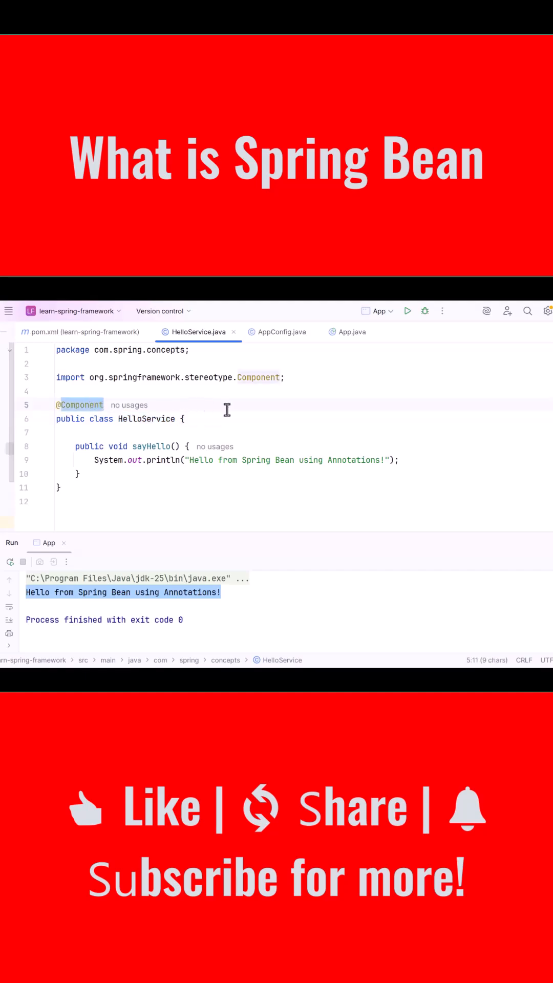
{"action": "left_click", "coordinate": [281, 332]}
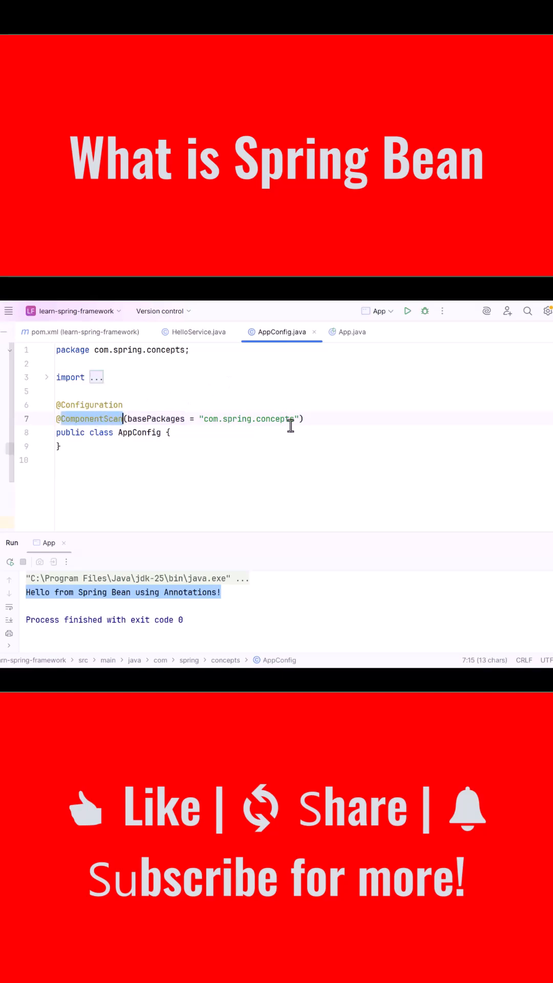
{"action": "left_click", "coordinate": [351, 332]}
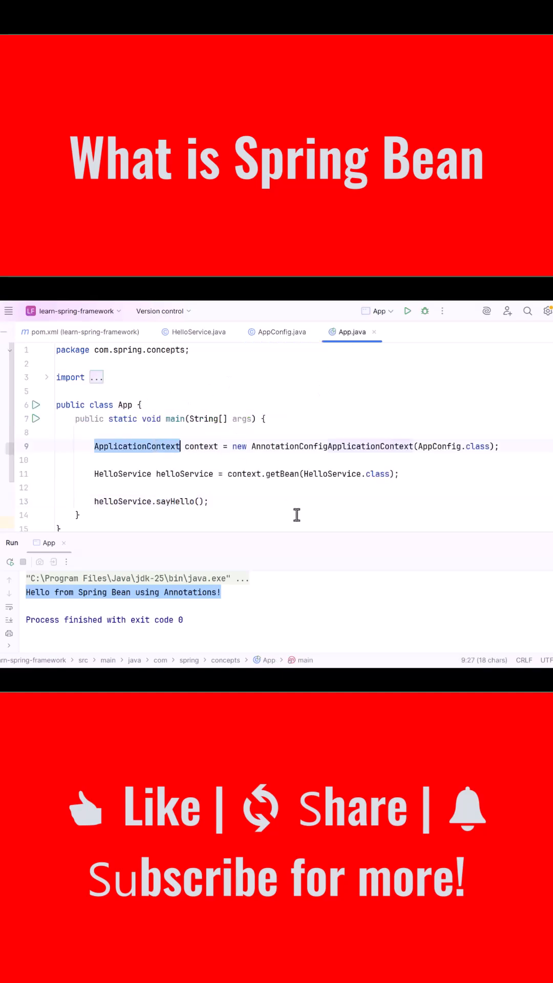